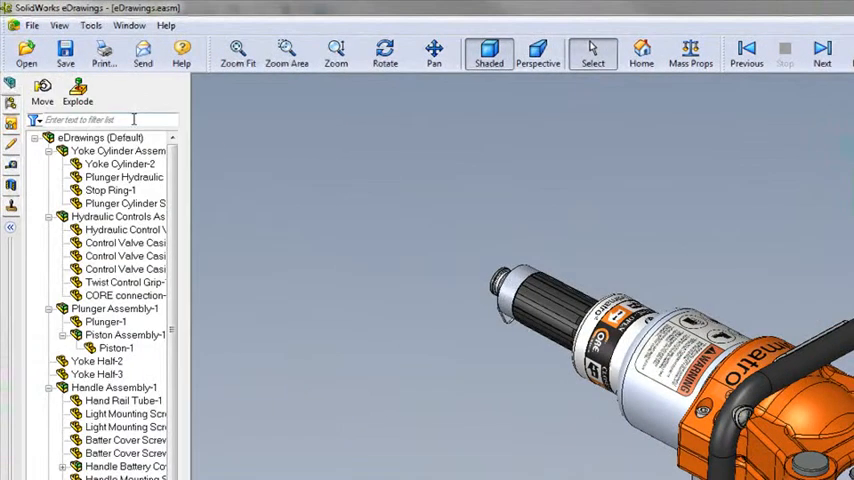
Step: Filter the component tree by 'pin' to isolate the pins, washers and lock nuts
type("pi")
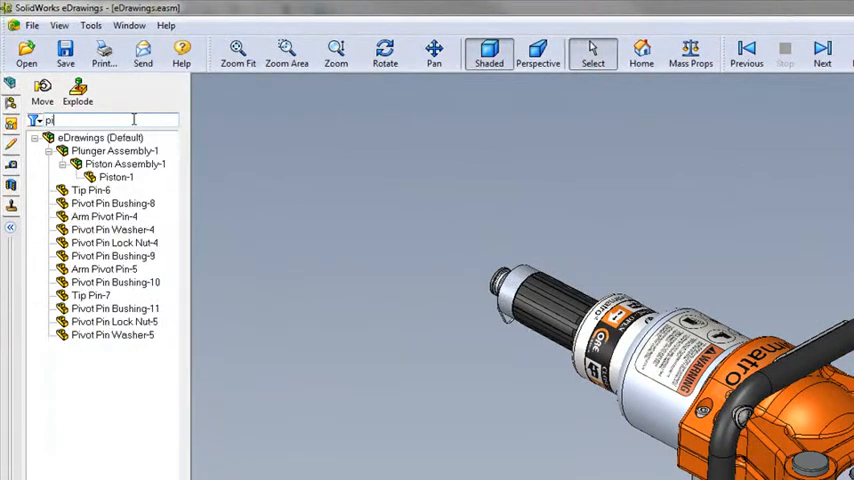
type("in")
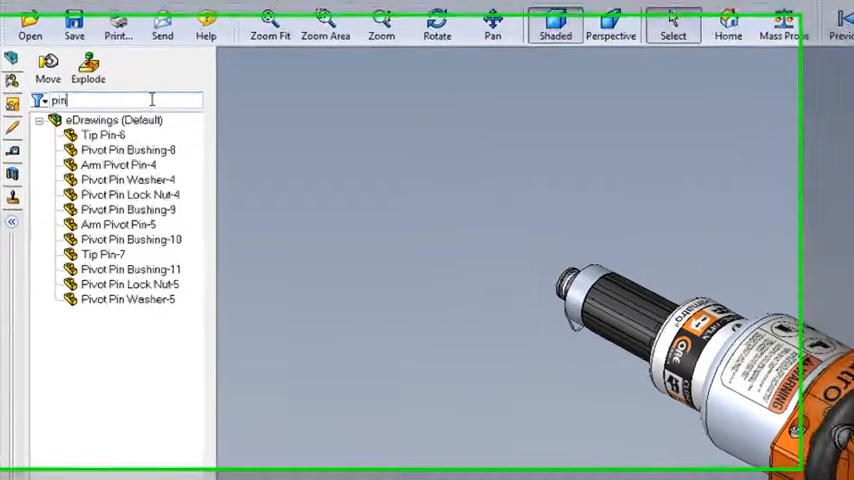
left_click(103, 130)
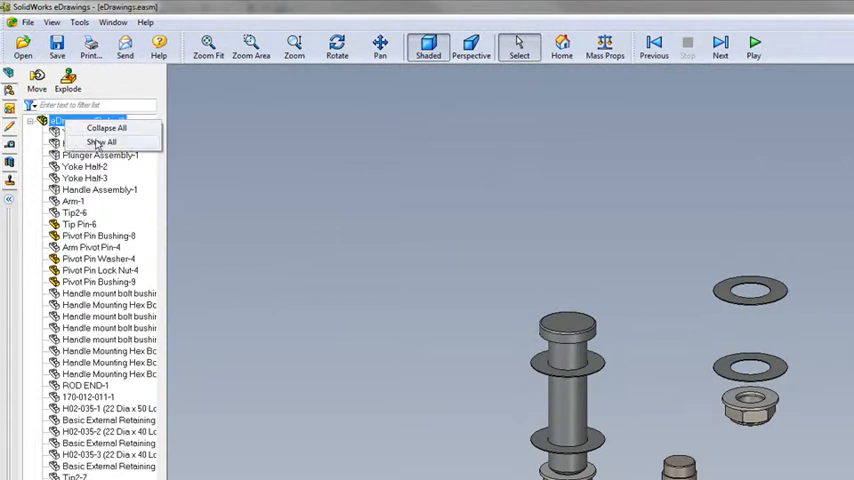
Step: Use Show All on the eDrawings (Default) node to reveal every hidden component
left_click(100, 141)
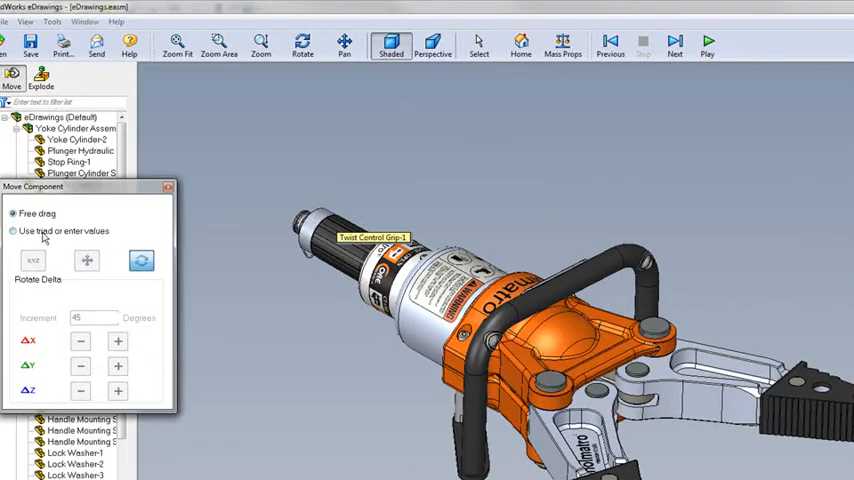
Step: Set the yoke half's Move Component mode to 'Use triad or enter values'
left_click(14, 231)
type("1")
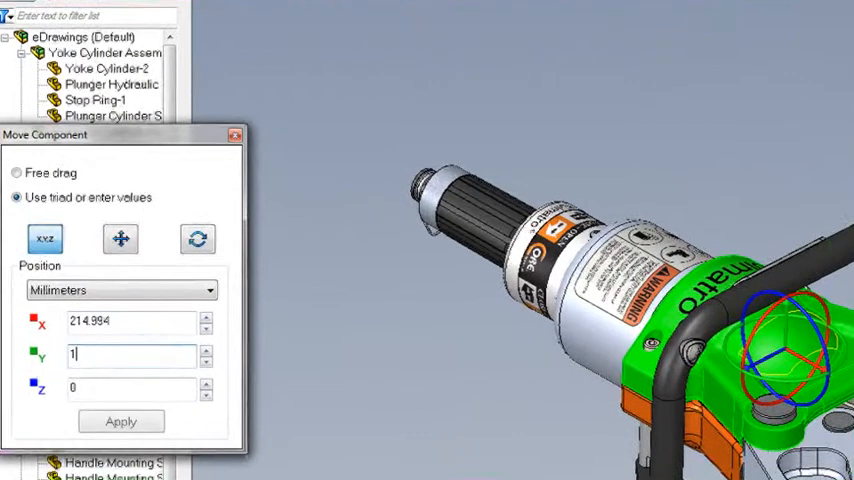
Step: Apply Y = 254.516 mm to lift the orange yoke half above the tool
left_click(120, 421)
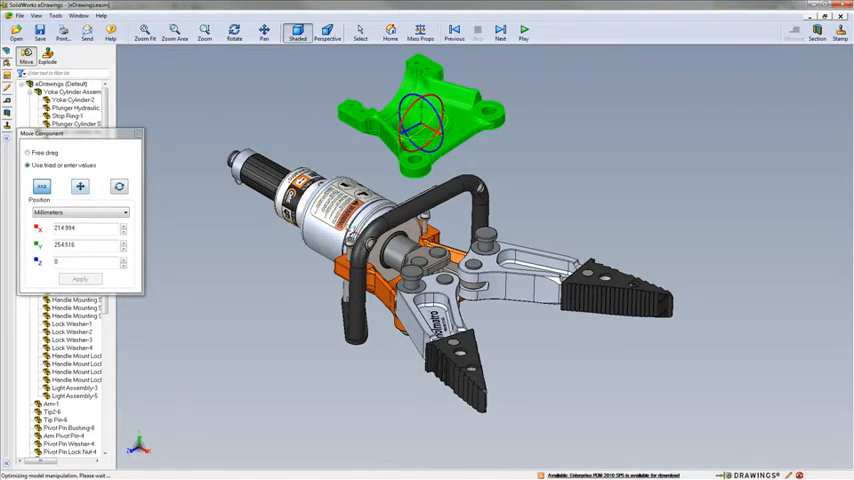
Step: Move the jaw tip 50 mm along −Z and +X, then rotate it 45° about −Y
left_click(80, 186)
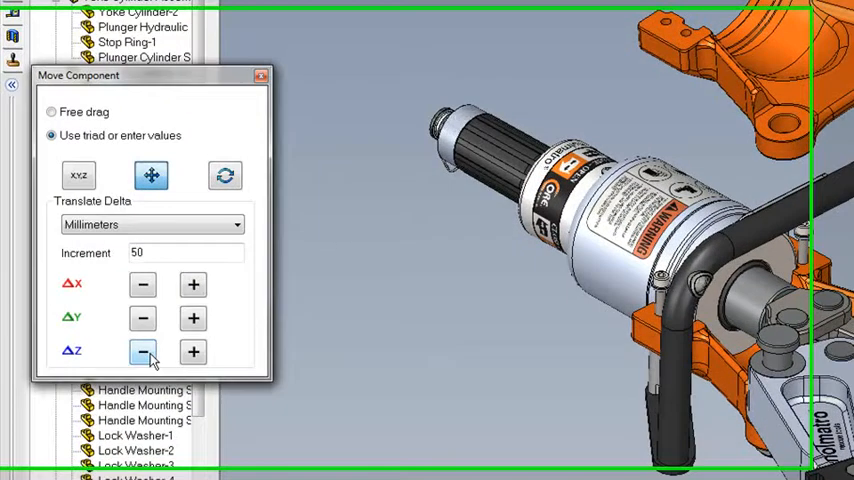
left_click(204, 290)
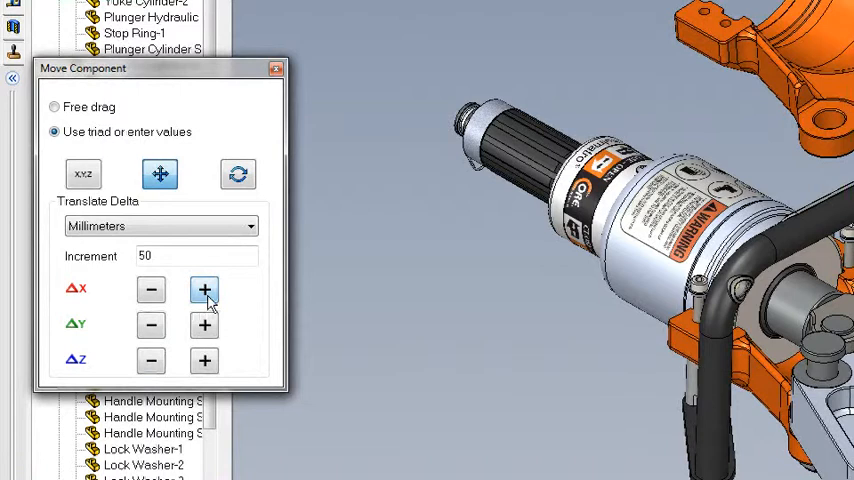
left_click(204, 290)
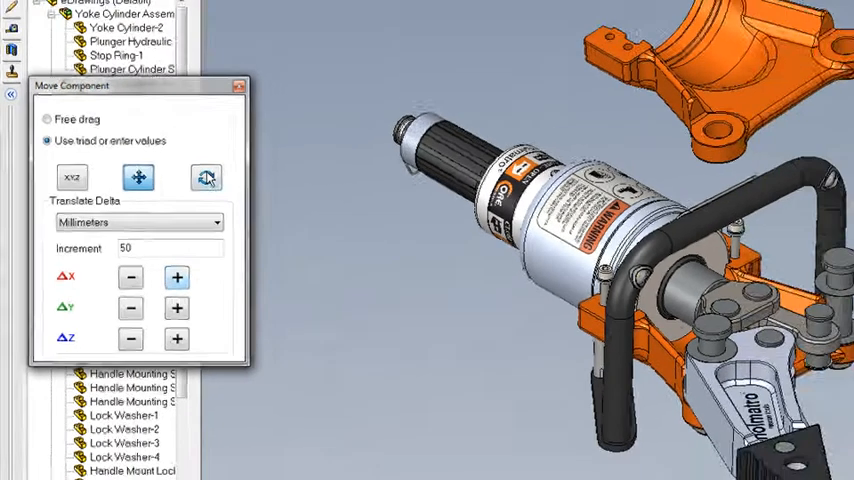
left_click(205, 177)
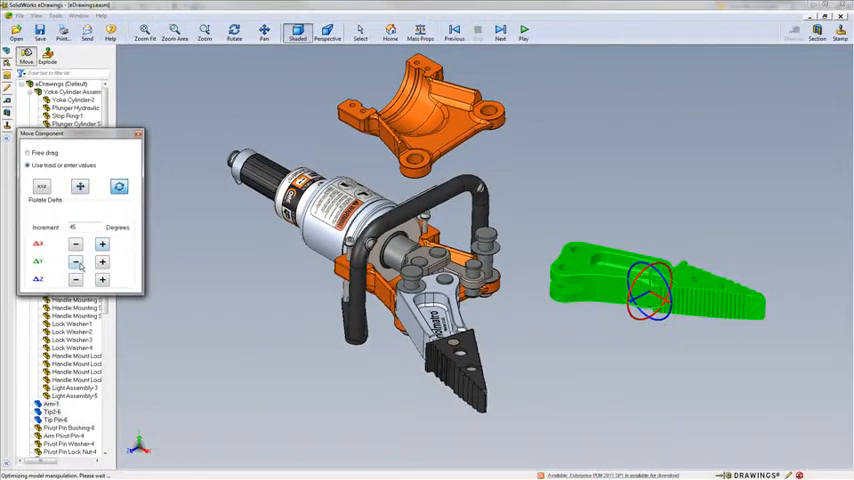
left_click(75, 261)
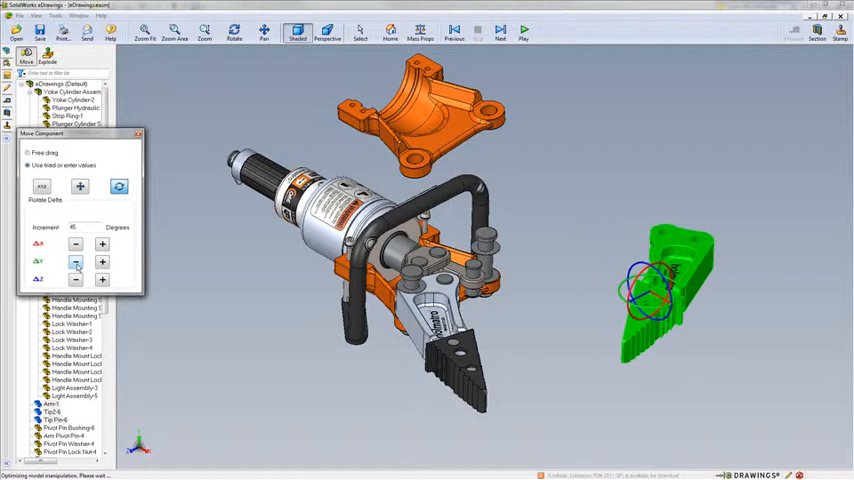